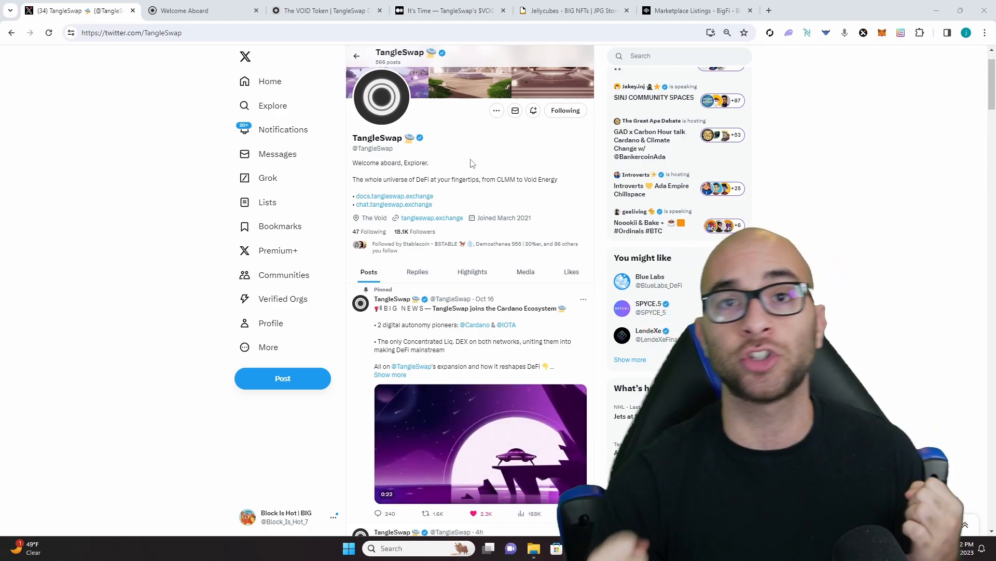
Step: Switch from the TangleSwap X profile to the TangleSwap app's Welcome Aboard page
{"action": "left_click", "coordinate": [204, 10]}
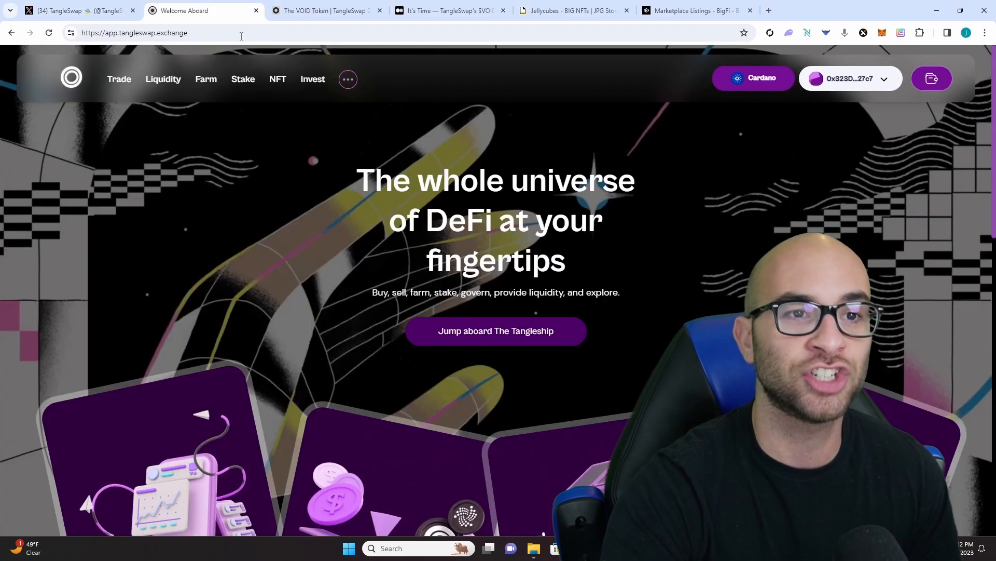
Step: Visit the Trade, Farm, Stake, NFT and Invest pages, ending on Liquidity positions
{"action": "left_click", "coordinate": [118, 79]}
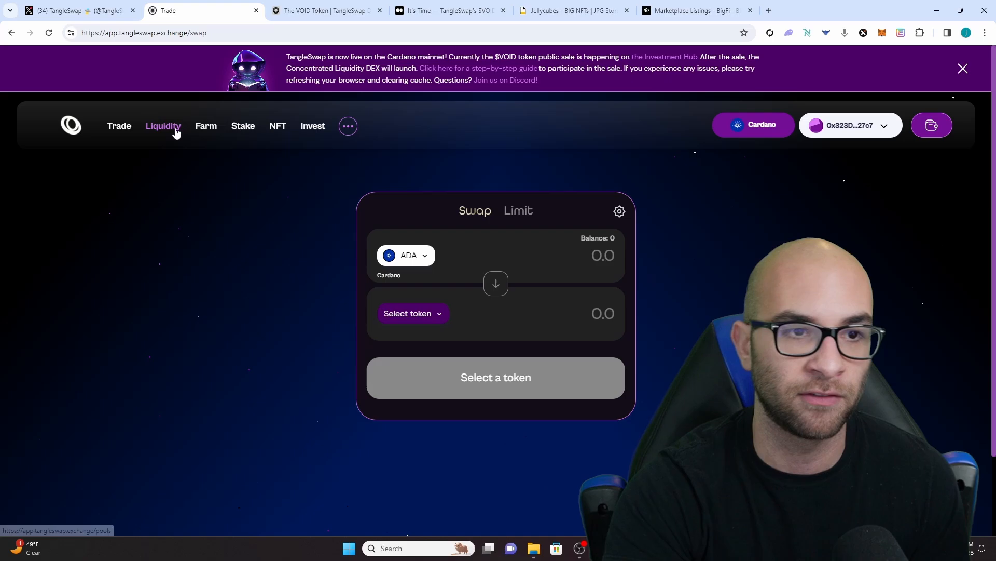
{"action": "left_click", "coordinate": [206, 125]}
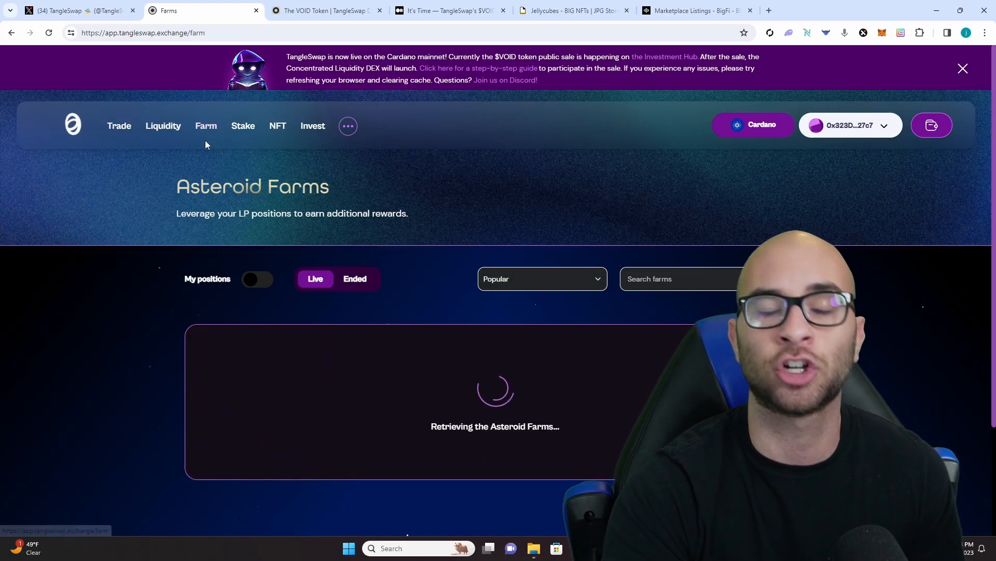
{"action": "left_click", "coordinate": [242, 126]}
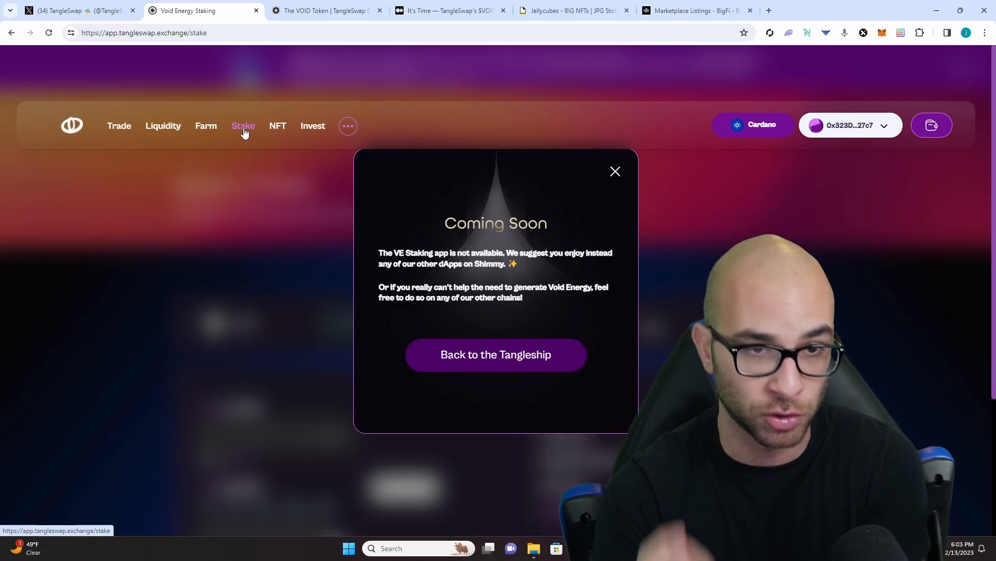
{"action": "left_click", "coordinate": [278, 126]}
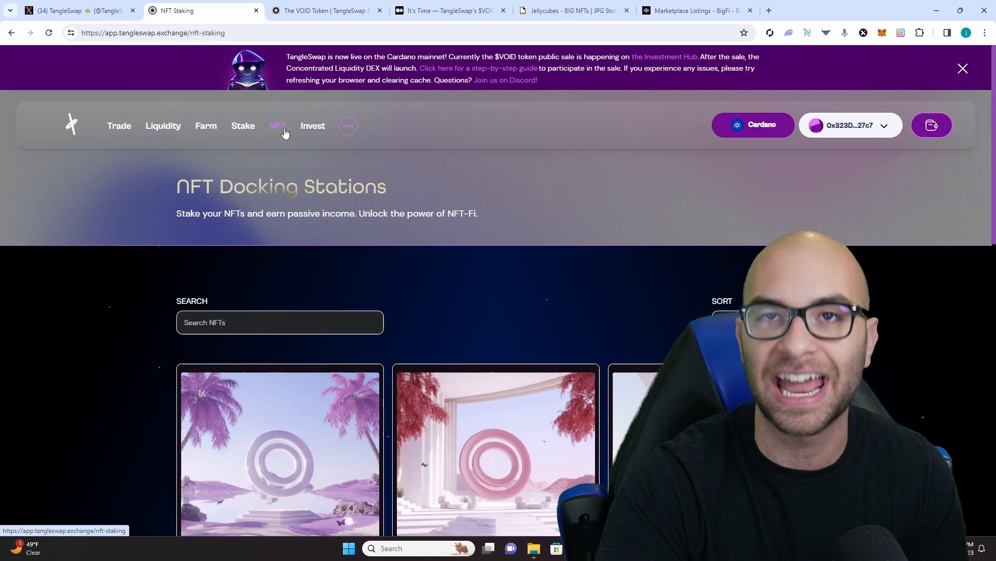
{"action": "left_click", "coordinate": [312, 125]}
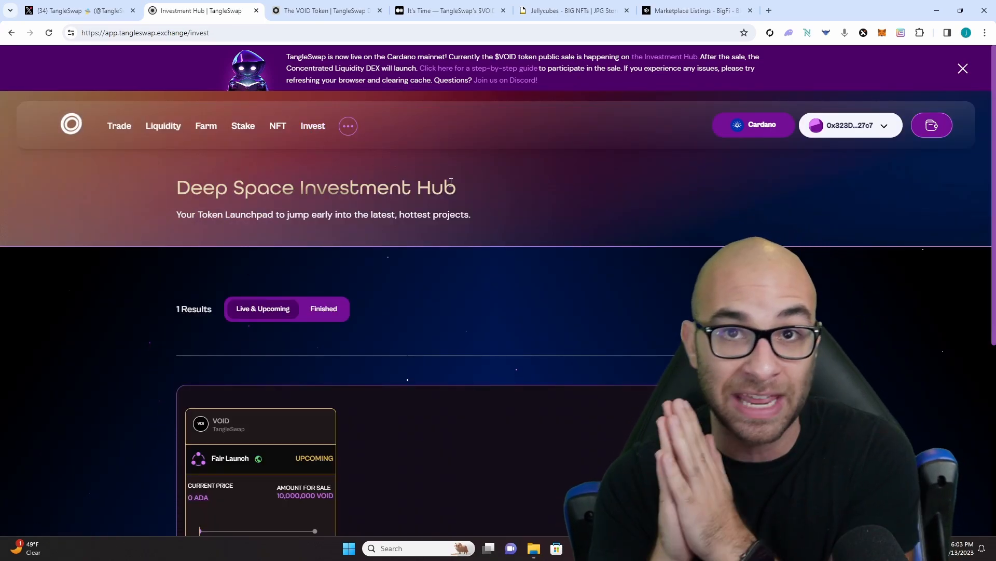
{"action": "left_click", "coordinate": [964, 68]}
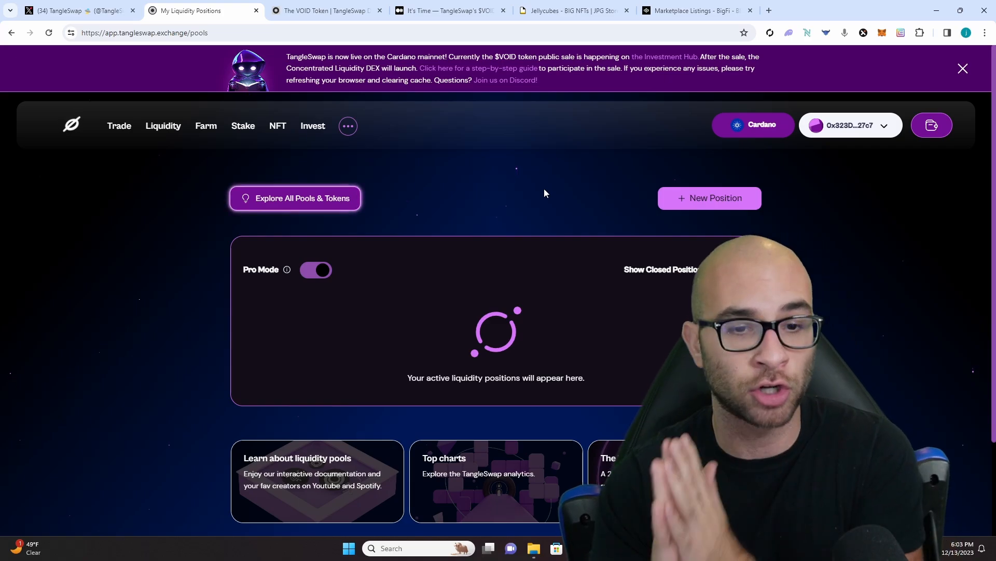
Step: Begin a new VOID/ADA liquidity position at the 1% fee tier, then move to the VOID token docs
{"action": "left_click", "coordinate": [709, 197]}
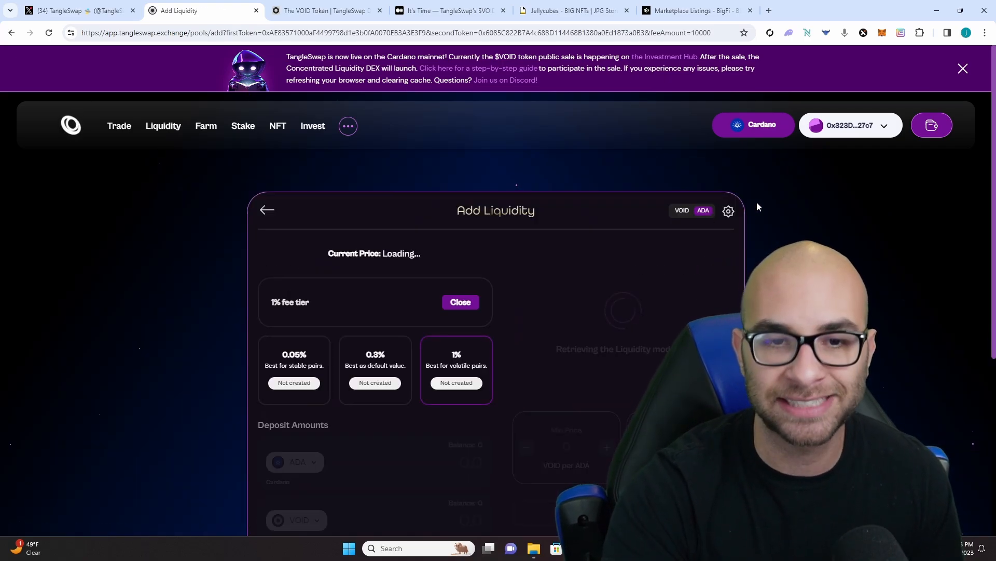
{"action": "left_click", "coordinate": [962, 69]}
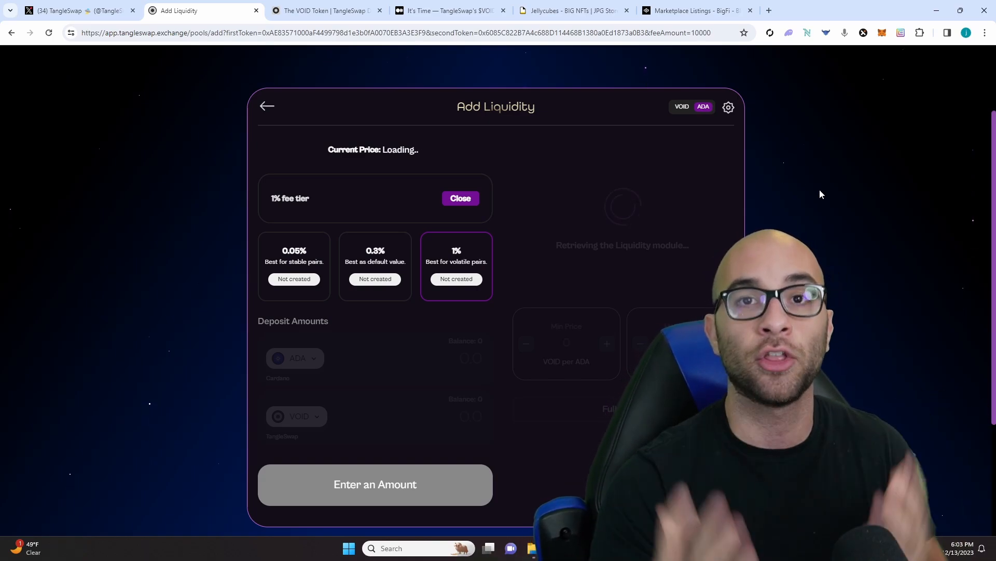
{"action": "left_click", "coordinate": [324, 10]}
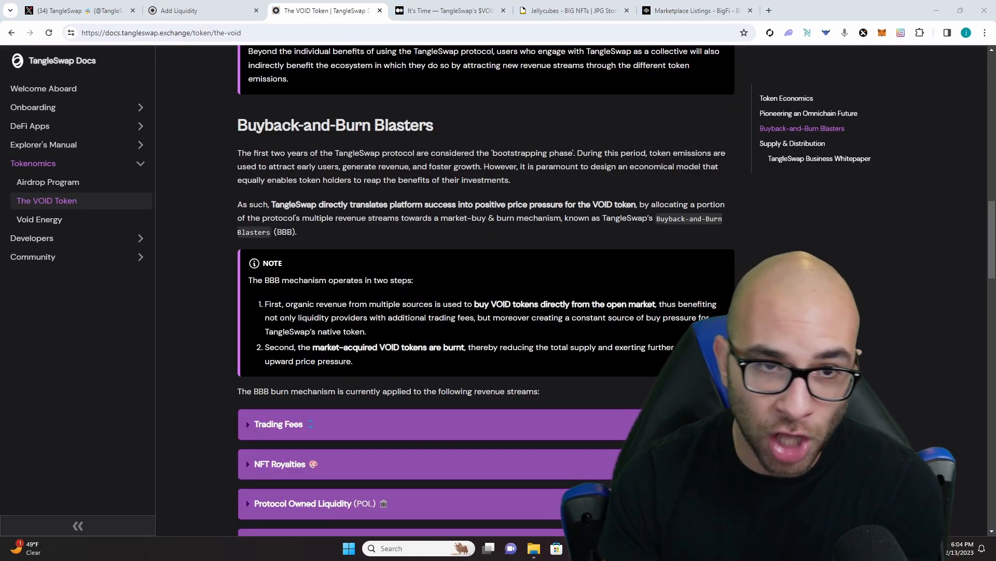
Step: Expand the Trading Fees, NFT Royalties, Protocol Owned Liquidity and Investment Hub Booster sections
{"action": "scroll", "scroll_direction": "down", "scroll_amount": 3}
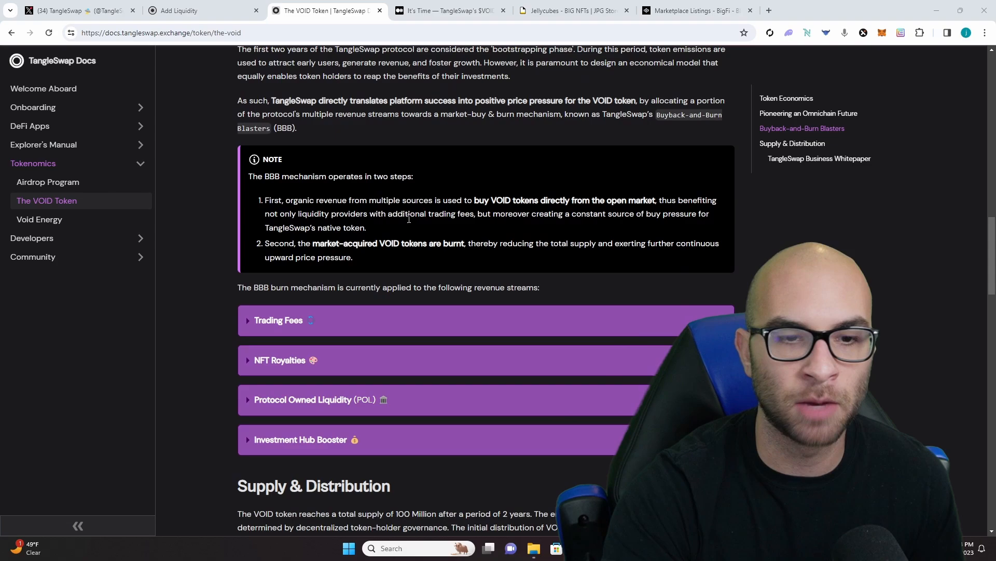
{"action": "scroll", "scroll_direction": "down", "scroll_amount": 3}
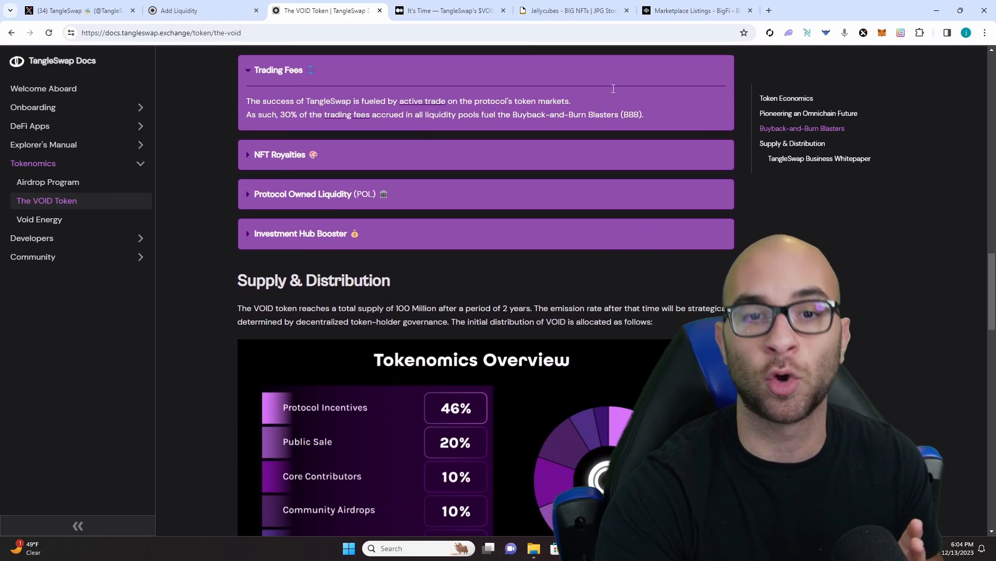
{"action": "scroll", "scroll_direction": "down", "scroll_amount": 3}
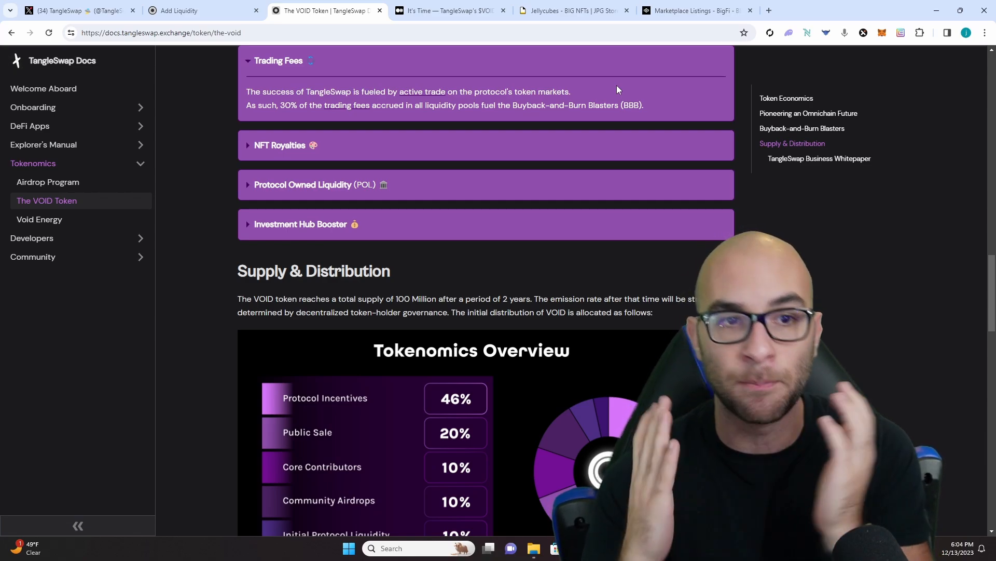
{"action": "left_click", "coordinate": [279, 145]}
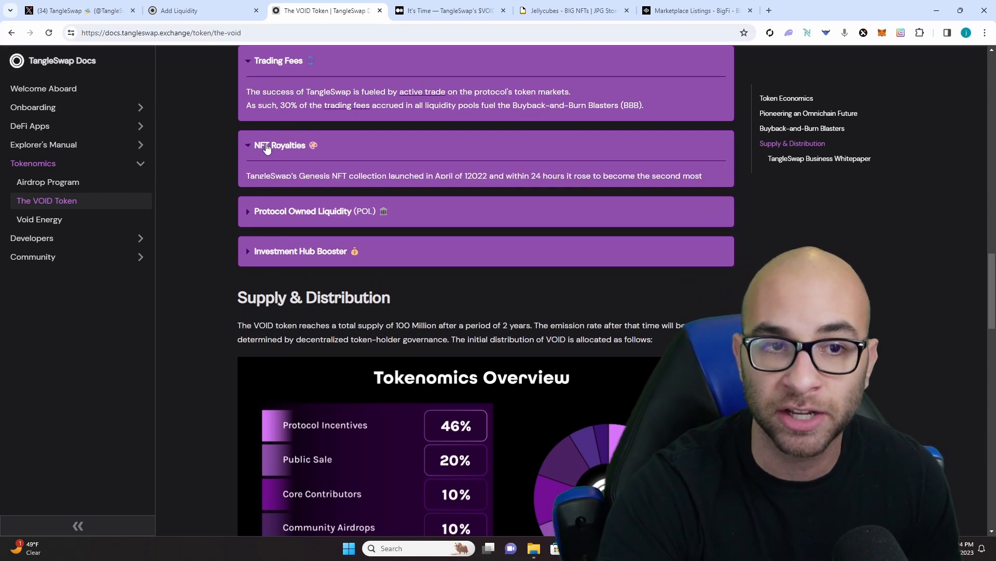
{"action": "left_click", "coordinate": [280, 146]}
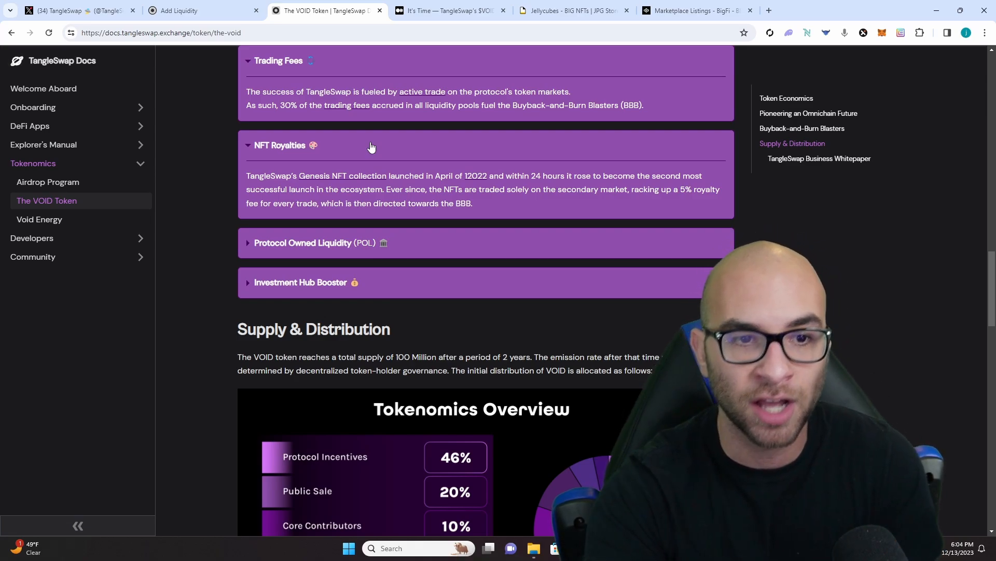
{"action": "left_click", "coordinate": [313, 242]}
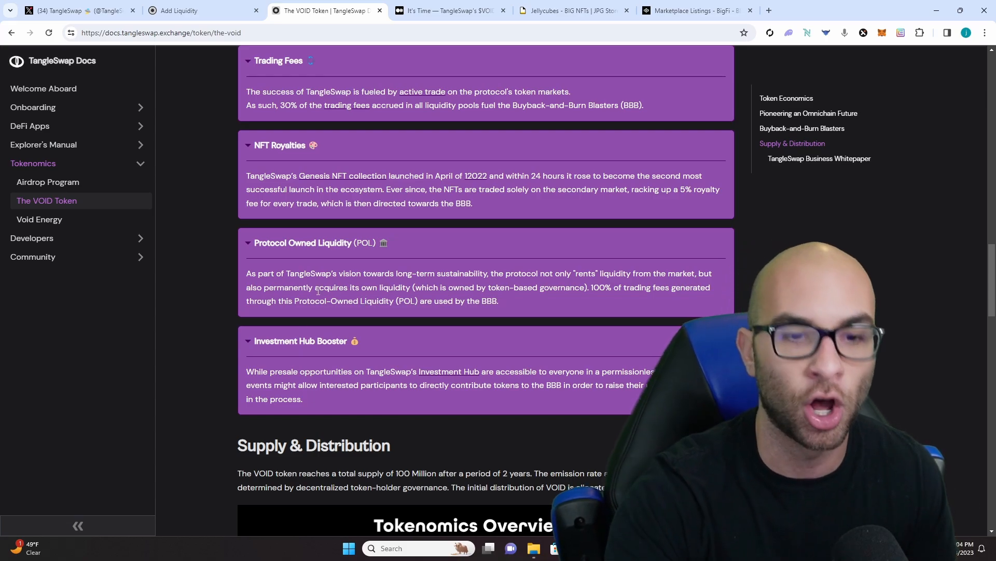
{"action": "mouse_move", "coordinate": [39, 219]}
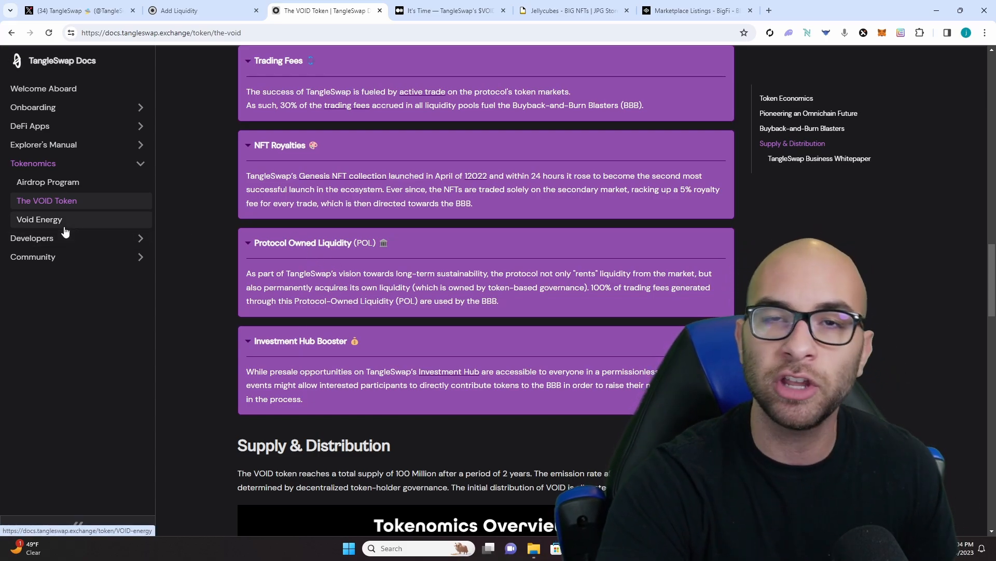
Step: Read the Void Energy page down to the Trading Discounts table, then return to The VOID Token page
{"action": "left_click", "coordinate": [38, 219]}
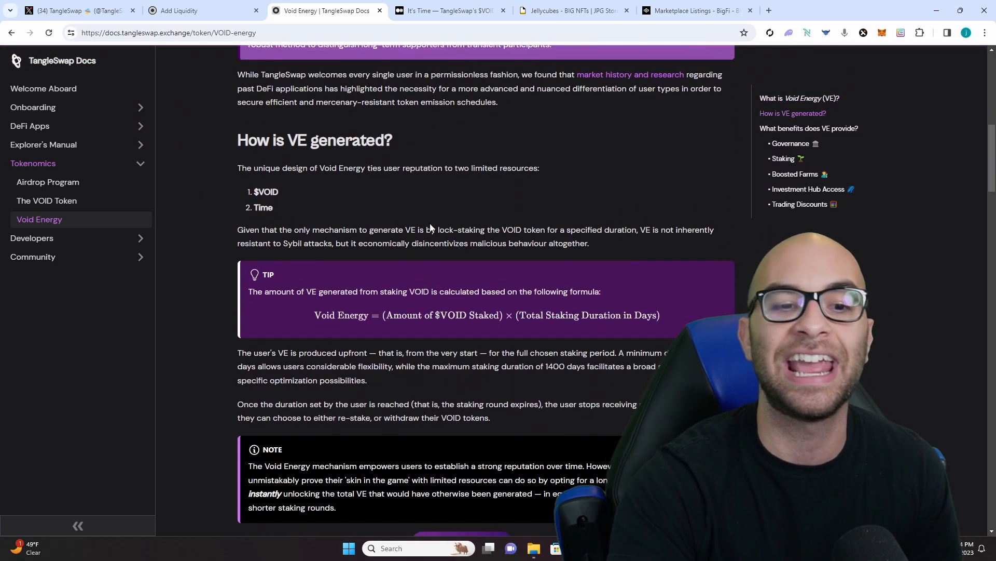
{"action": "scroll", "scroll_direction": "down", "scroll_amount": 3}
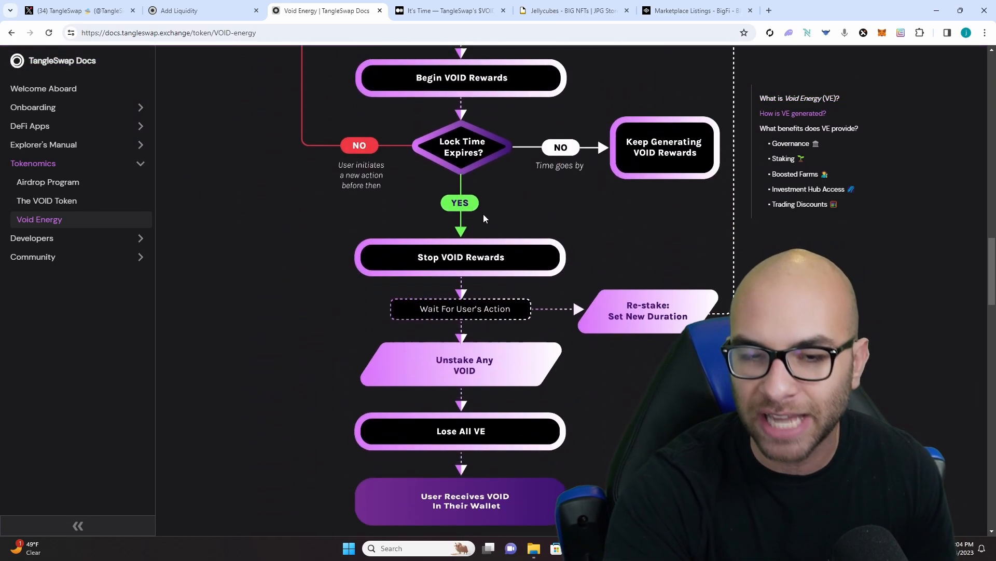
{"action": "scroll", "scroll_direction": "down", "scroll_amount": 3}
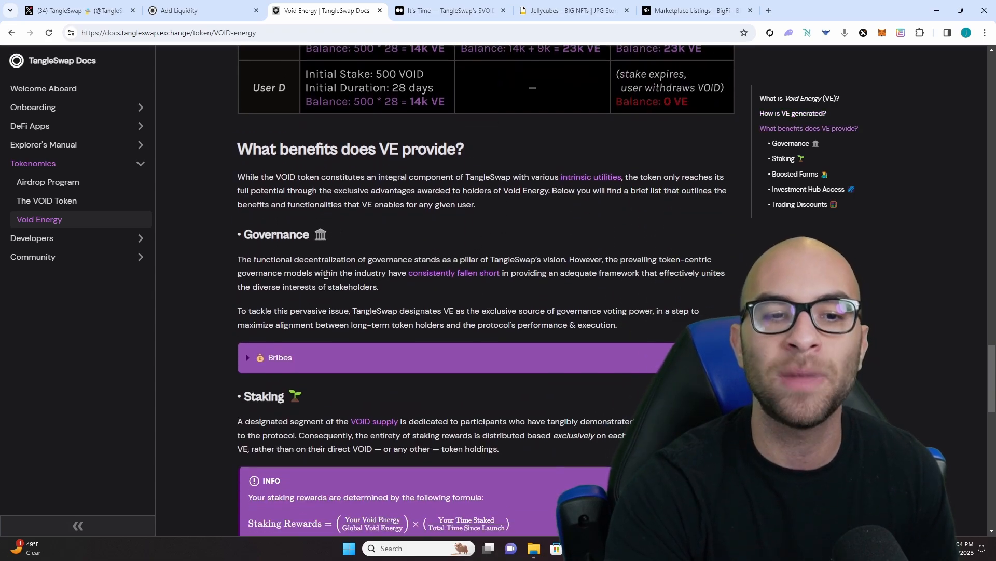
{"action": "scroll", "scroll_direction": "down", "scroll_amount": 3}
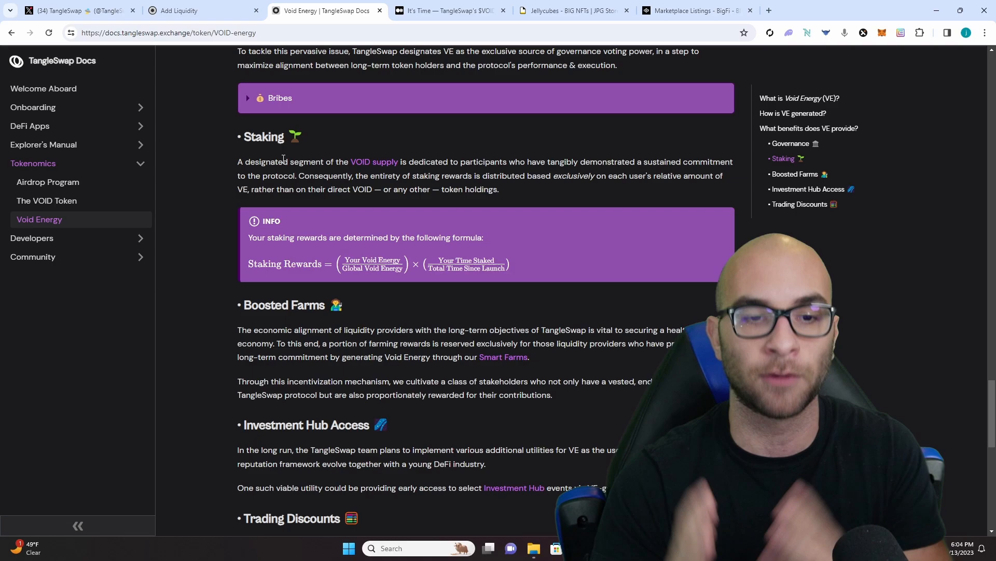
{"action": "scroll", "scroll_direction": "down", "scroll_amount": 3}
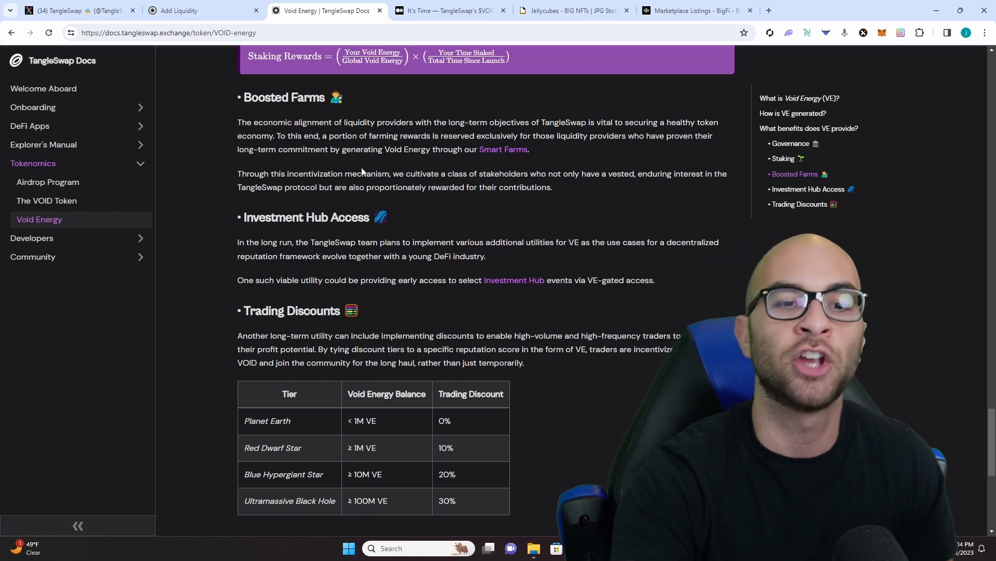
{"action": "scroll", "scroll_direction": "down", "scroll_amount": 3}
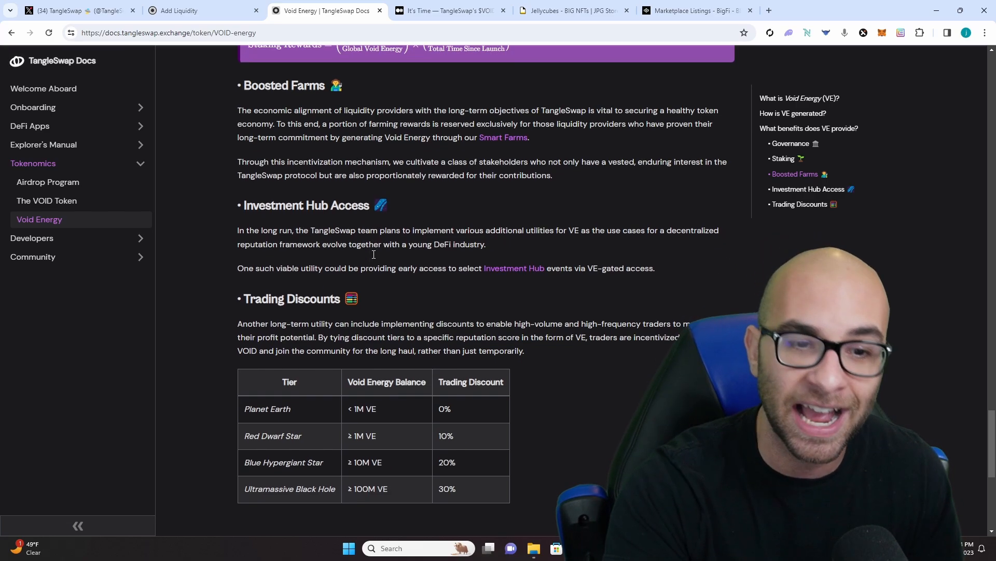
{"action": "scroll", "scroll_direction": "down", "scroll_amount": 3}
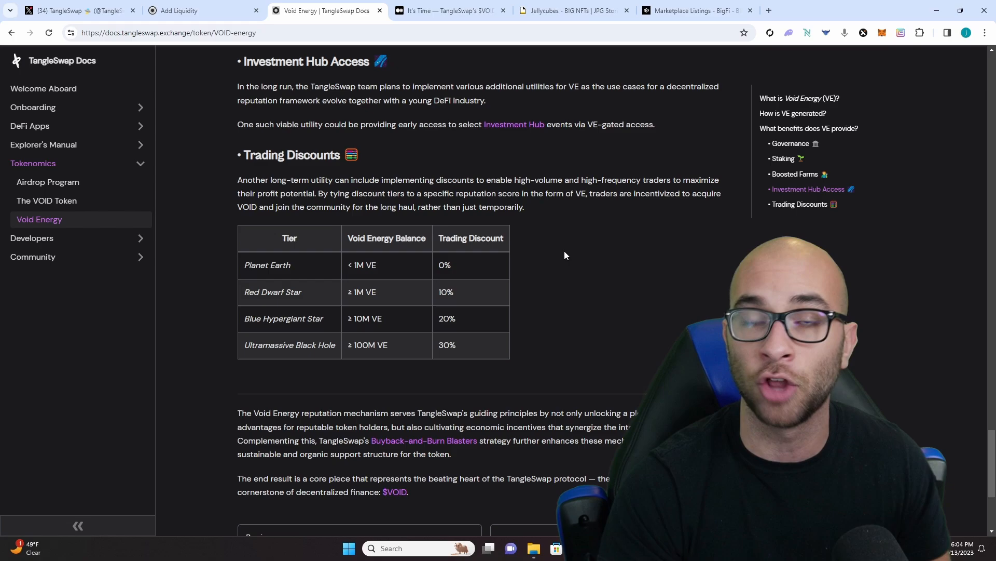
{"action": "left_click", "coordinate": [46, 202]}
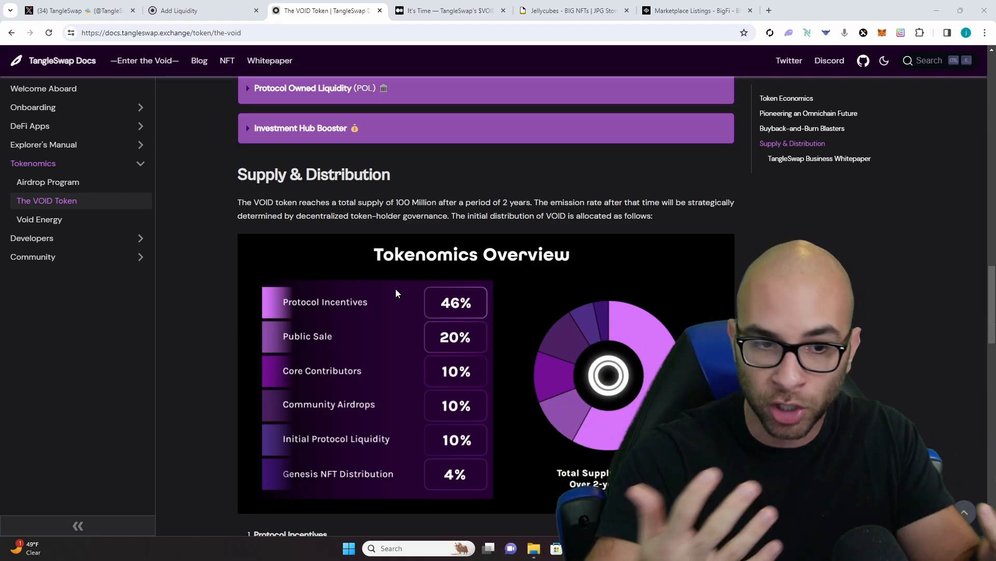
Step: Review the VOID Supply & Distribution section, then bring up the VOID token sale blog post
{"action": "scroll", "scroll_direction": "down", "scroll_amount": 3}
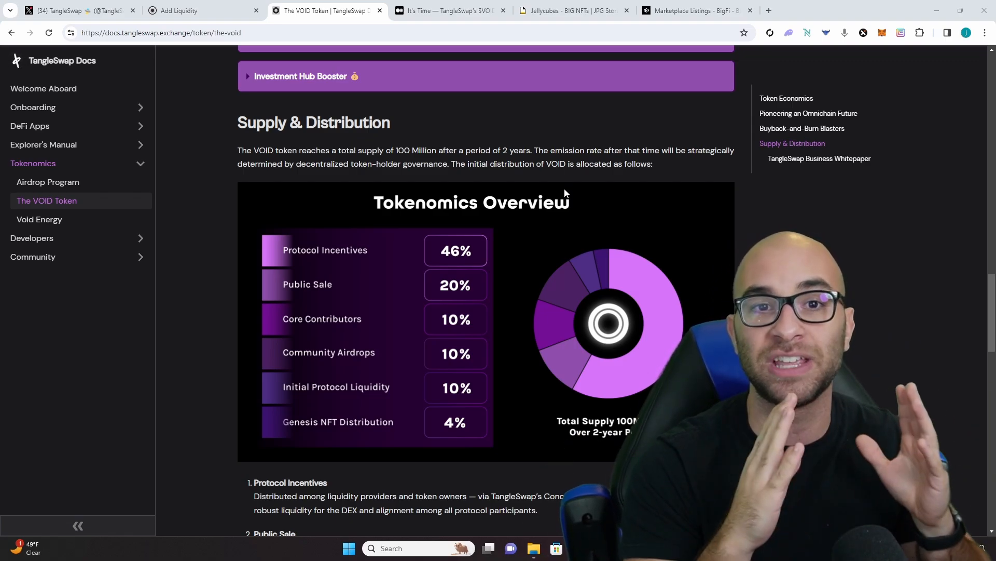
{"action": "left_click", "coordinate": [449, 10]}
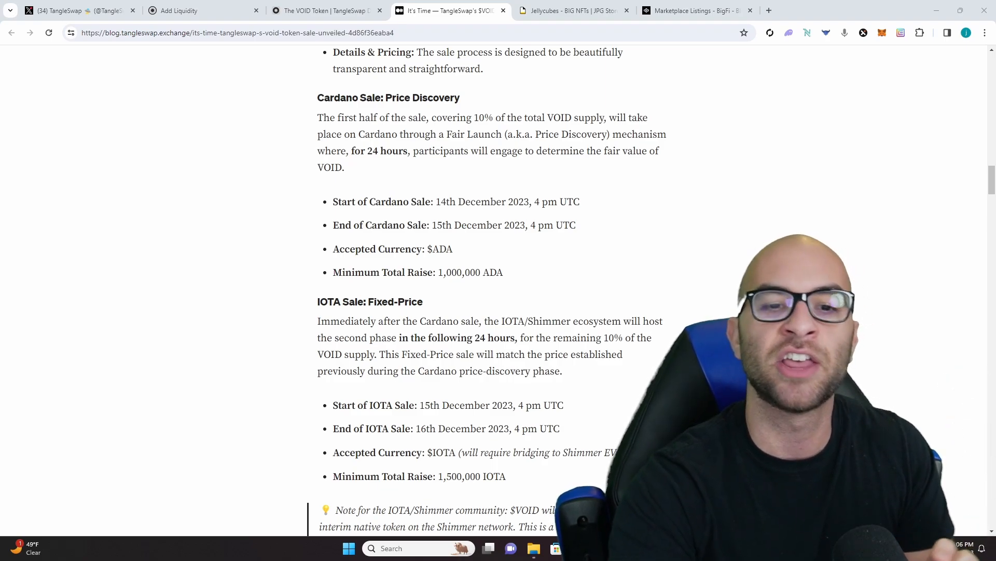
Step: Read the Cardano and IOTA sale phases, then move to the Jellycubes BIG collection on jpg.store
{"action": "scroll", "scroll_direction": "down", "scroll_amount": 3}
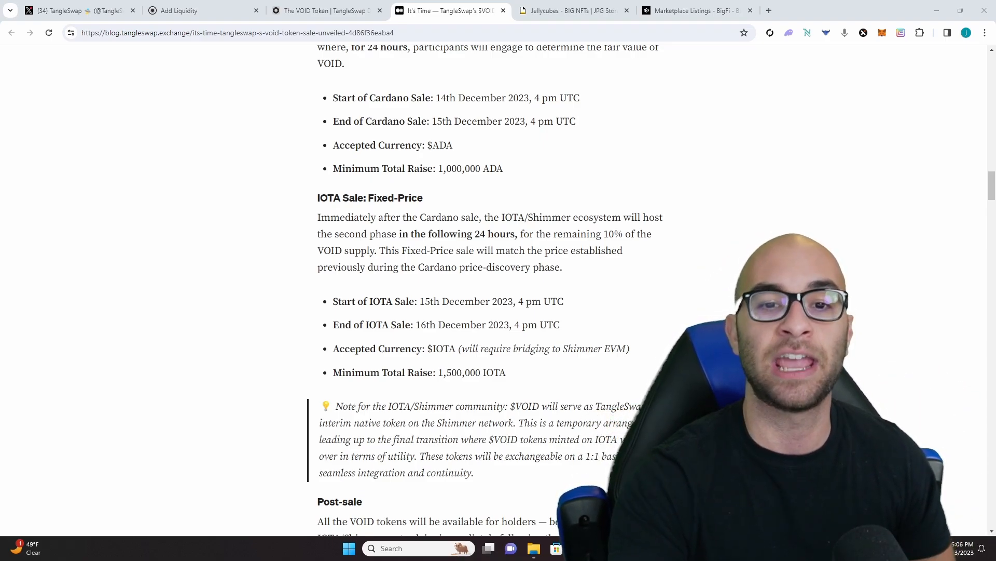
{"action": "scroll", "scroll_direction": "up", "scroll_amount": 3}
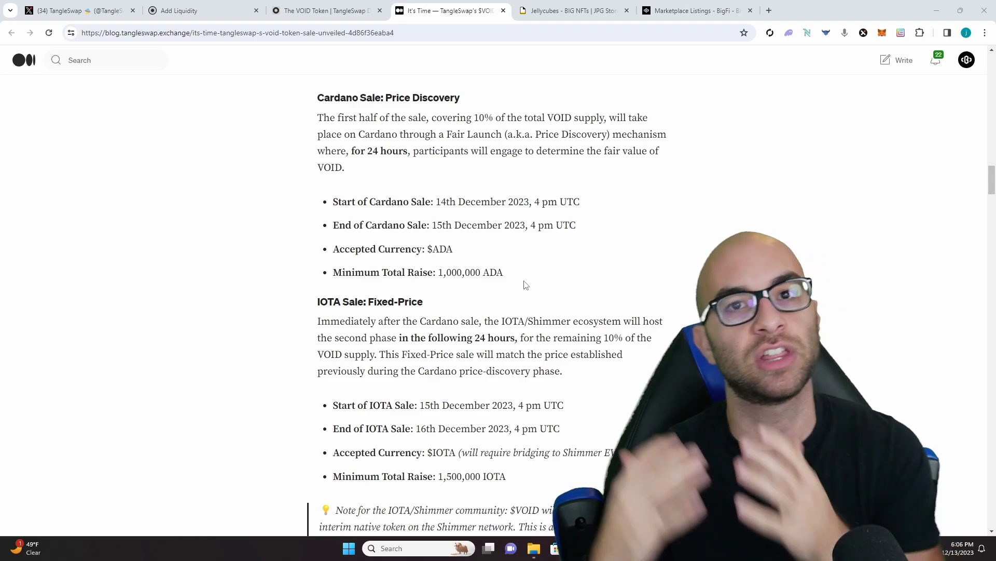
{"action": "left_click", "coordinate": [572, 10]}
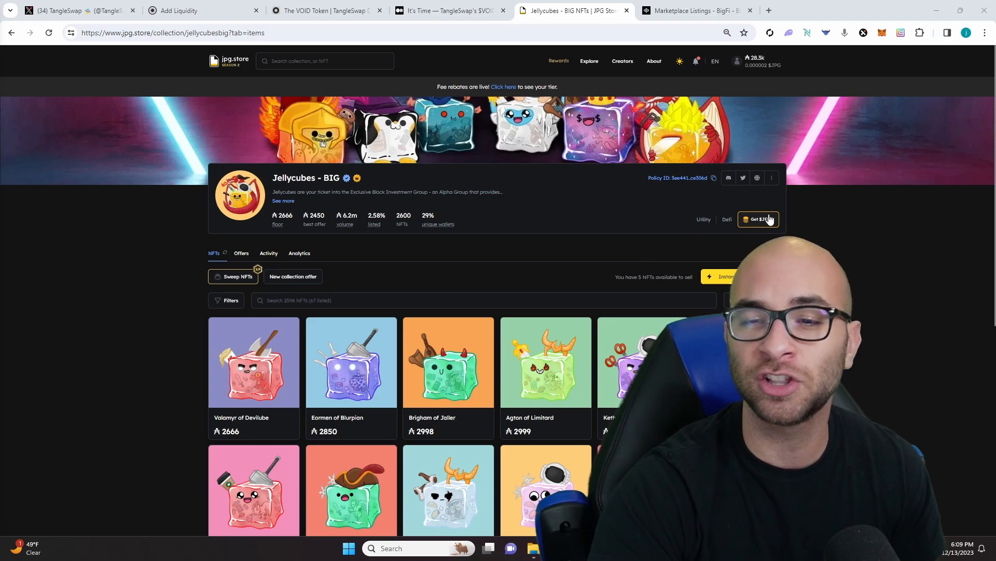
Step: View the DexHunter ADA-to-JELLY swap, dismiss it, then go to BigFi's JellyCube listings
{"action": "left_click", "coordinate": [757, 219]}
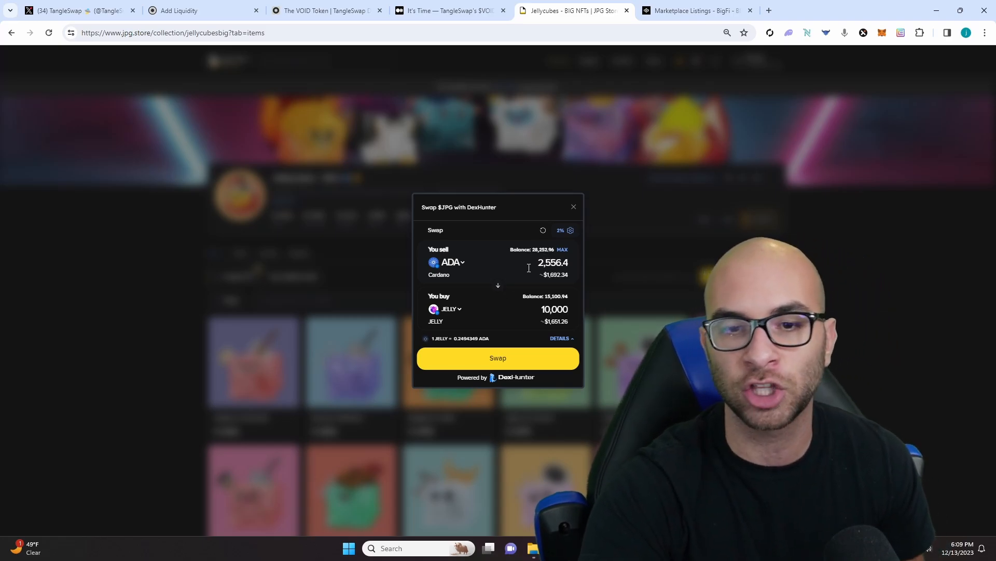
{"action": "left_click", "coordinate": [573, 207]}
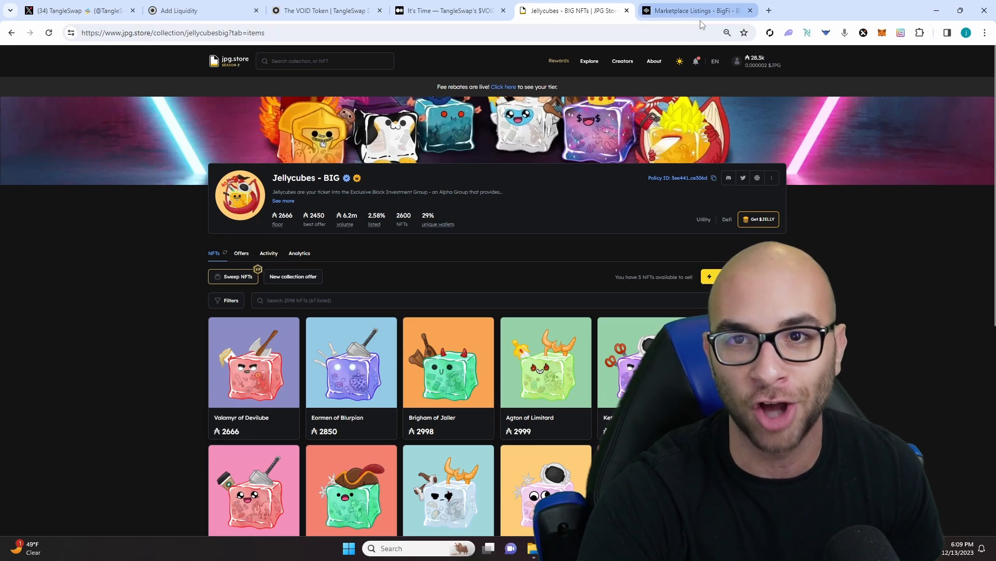
{"action": "left_click", "coordinate": [692, 11]}
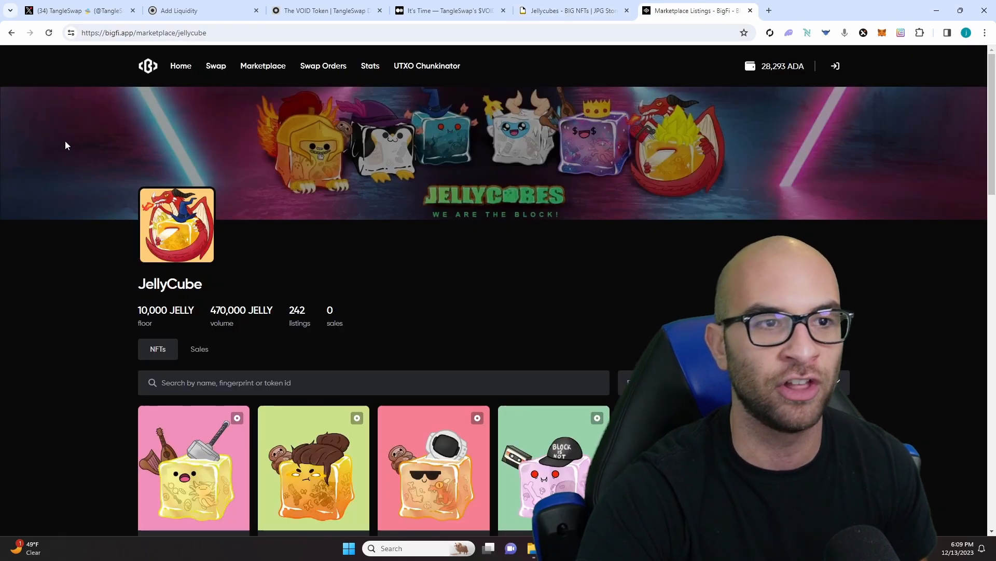
{"action": "scroll", "scroll_direction": "down", "scroll_amount": 3}
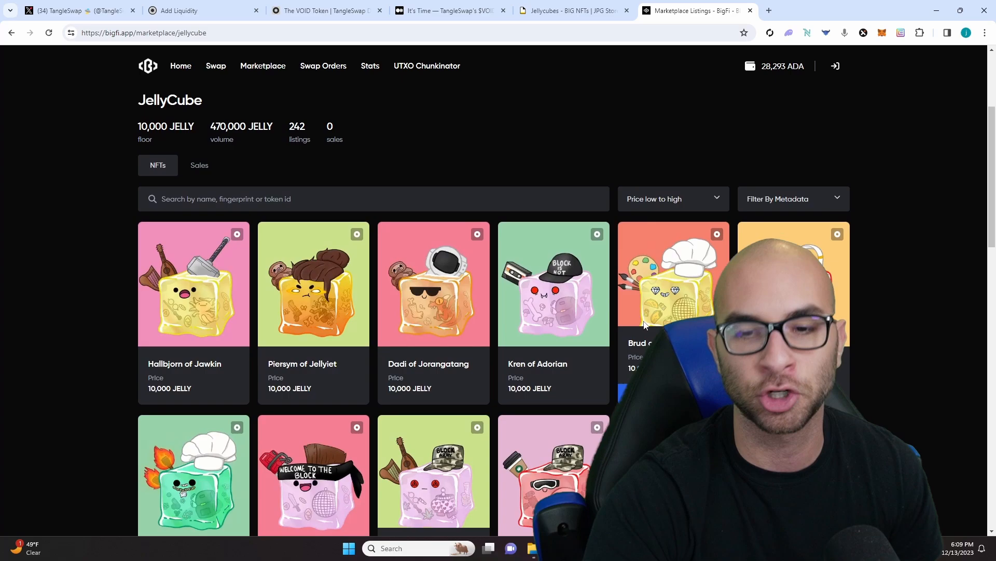
{"action": "scroll", "scroll_direction": "down", "scroll_amount": 3}
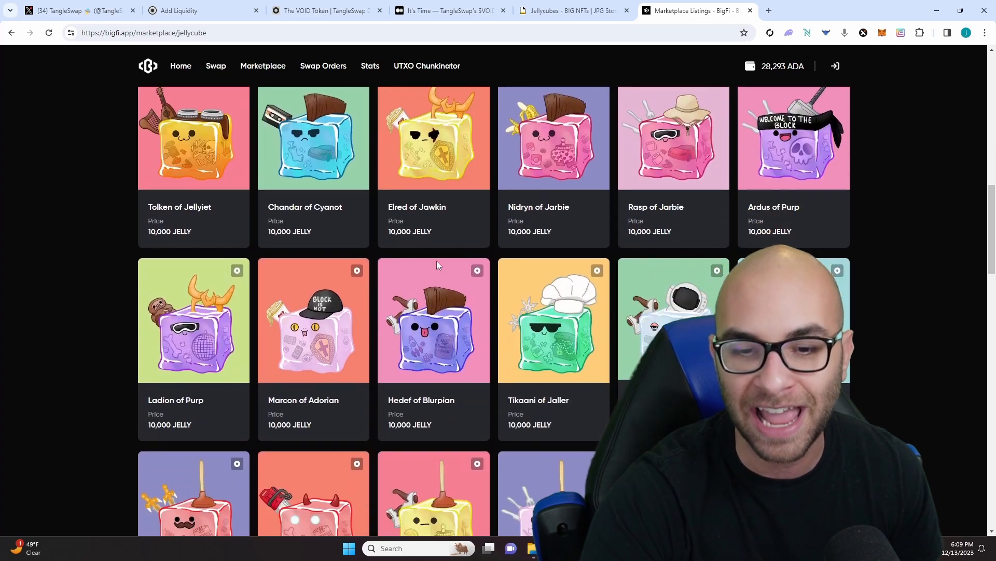